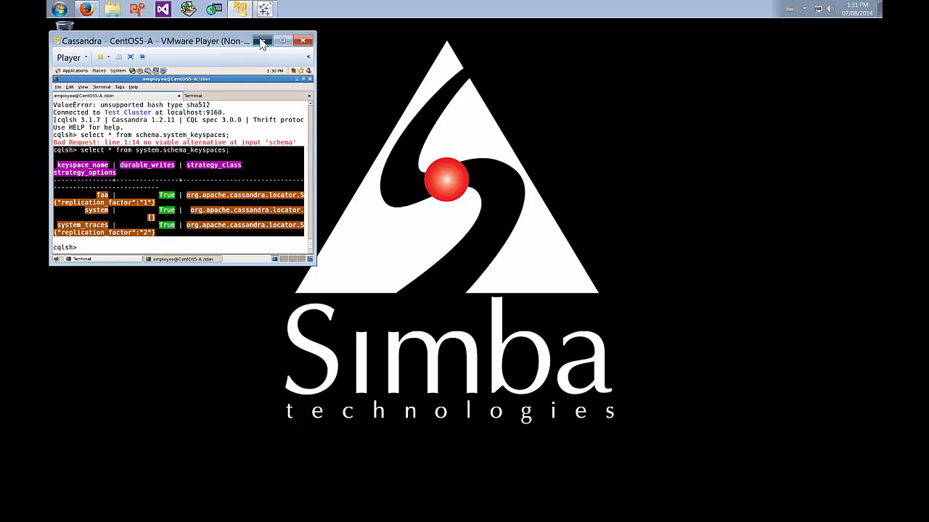
Minimize the VMware Player window running the Cassandra virtual machine.
{"action": "left_click", "coordinate": [281, 40]}
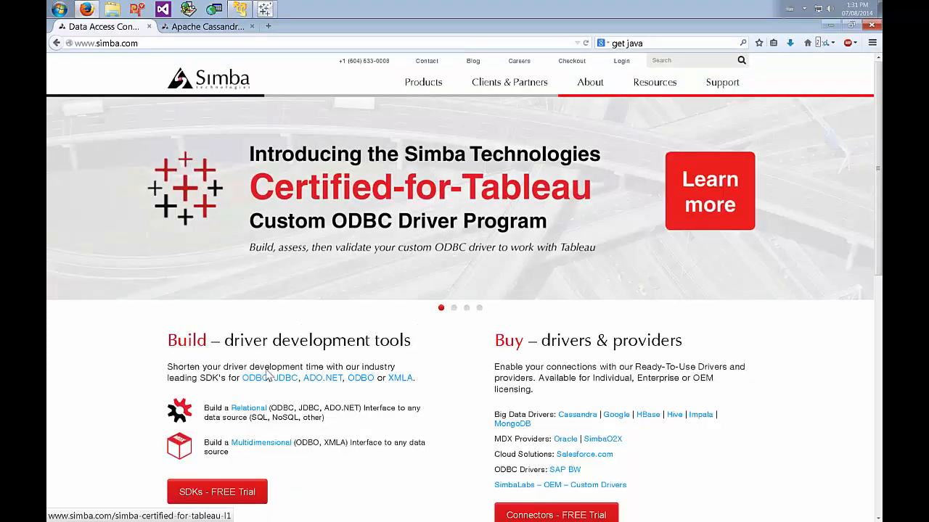
{"action": "mouse_move", "coordinate": [144, 312]}
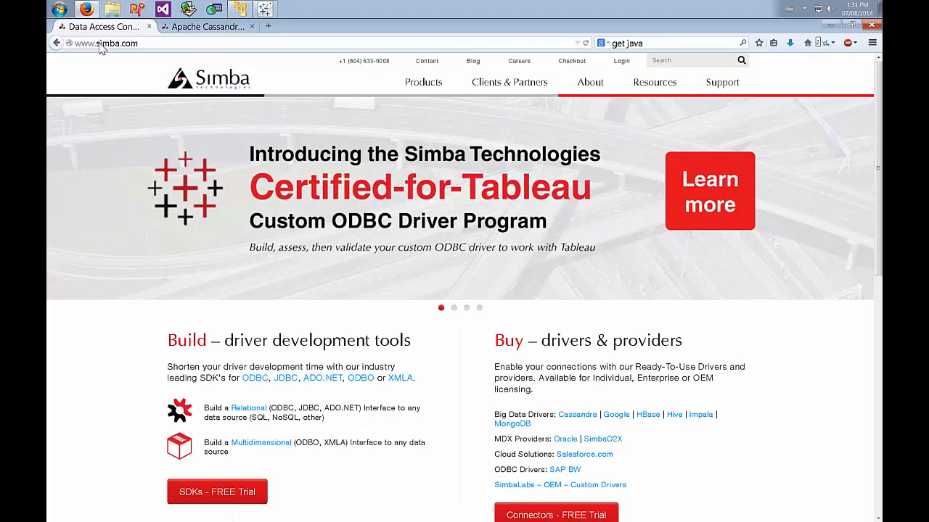
{"action": "mouse_move", "coordinate": [384, 158]}
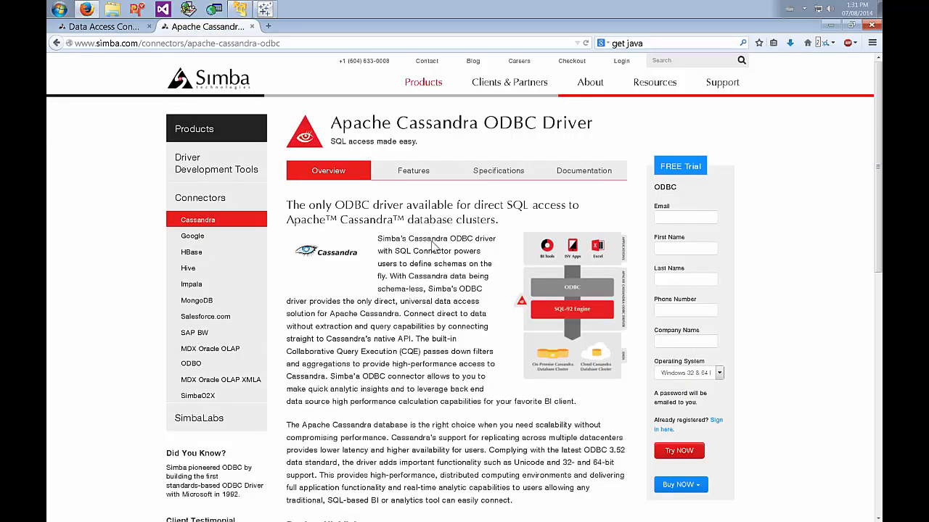
{"action": "mouse_move", "coordinate": [668, 167]}
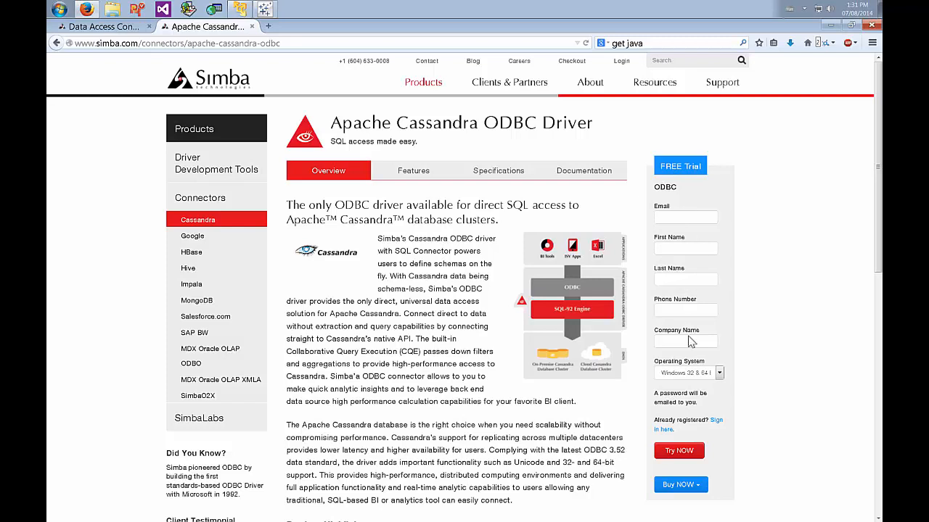
{"action": "mouse_move", "coordinate": [691, 428]}
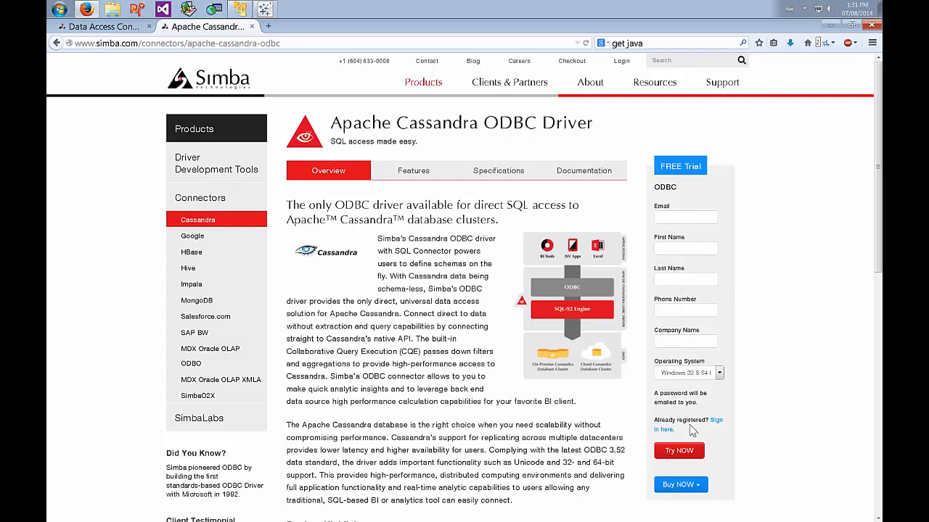
{"action": "mouse_move", "coordinate": [515, 400]}
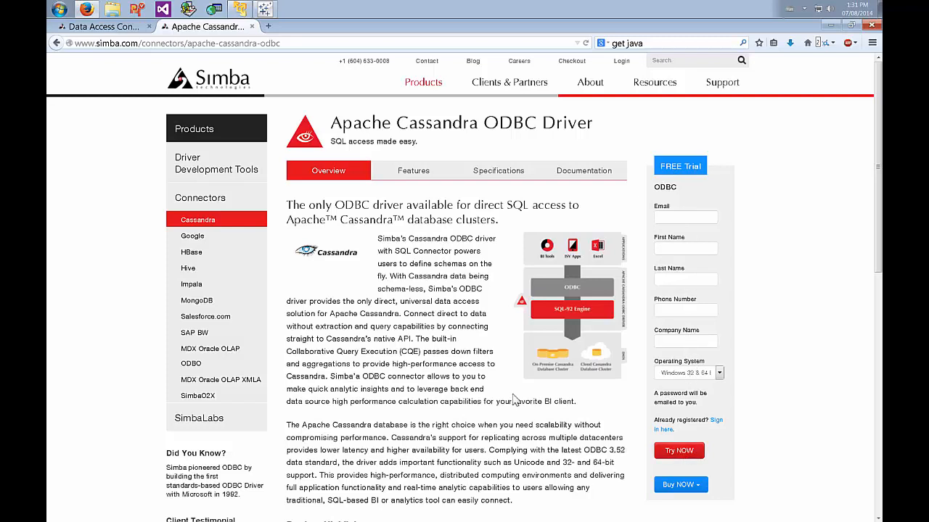
{"action": "mouse_move", "coordinate": [504, 401]}
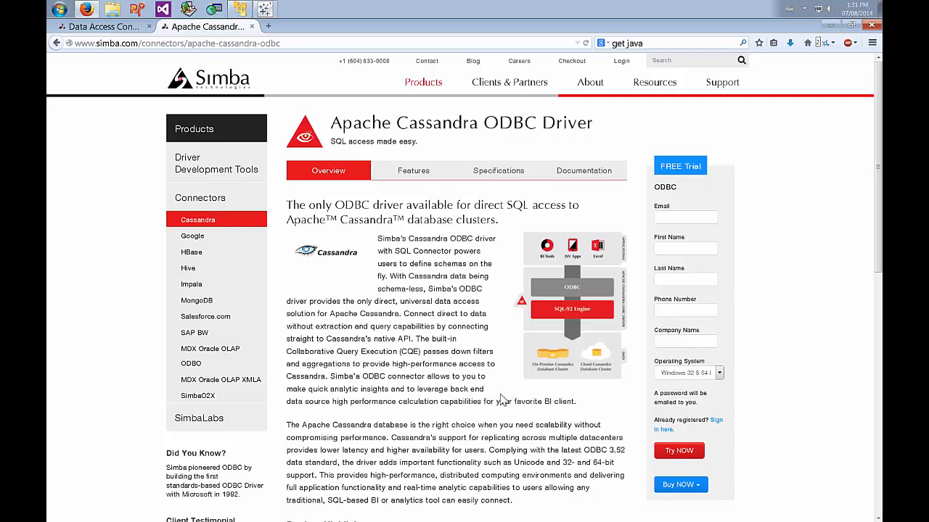
{"action": "mouse_move", "coordinate": [317, 288]}
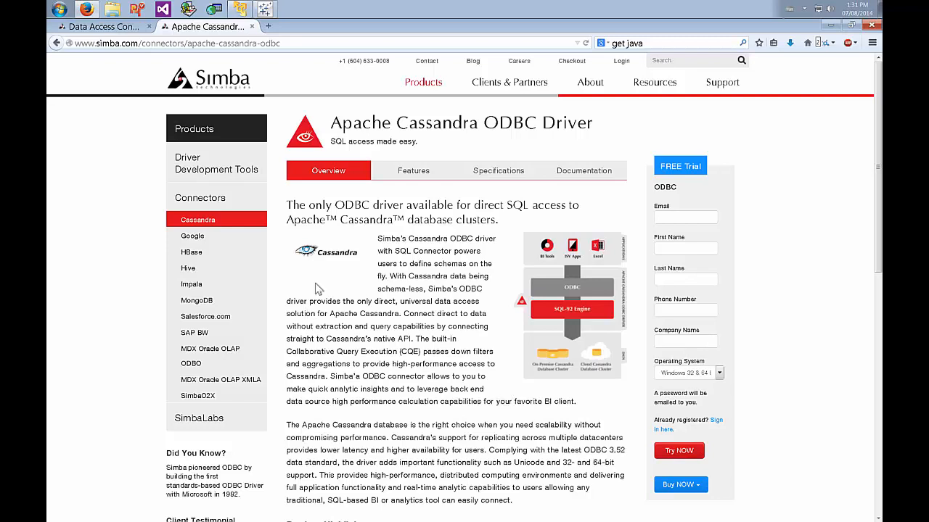
{"action": "mouse_move", "coordinate": [382, 244]}
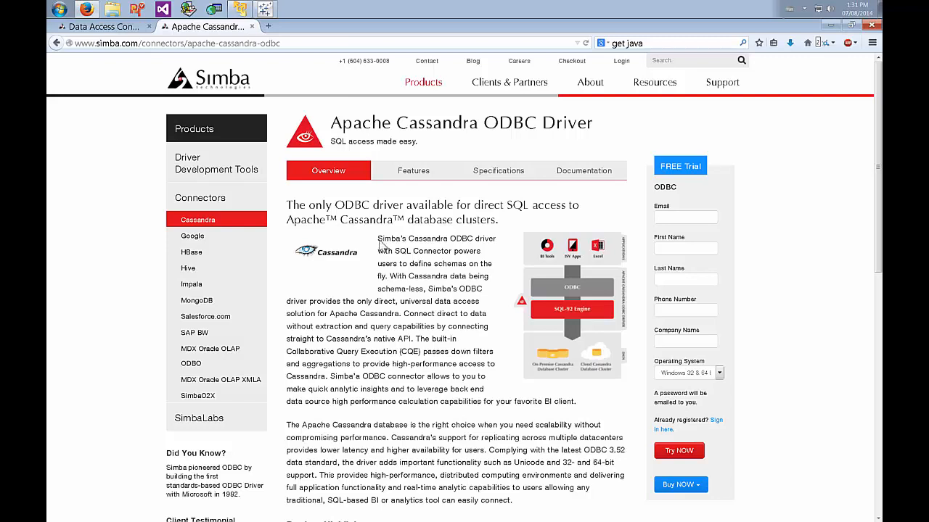
{"action": "mouse_move", "coordinate": [372, 245]}
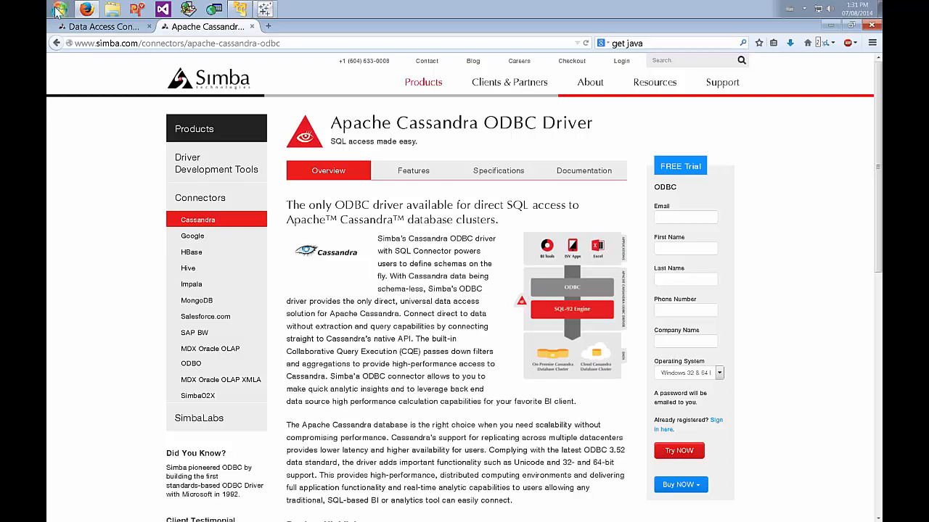
Expand the Simba Cassandra ODBC Driver folder under All Programs in the Start menu.
{"action": "left_click", "coordinate": [60, 9]}
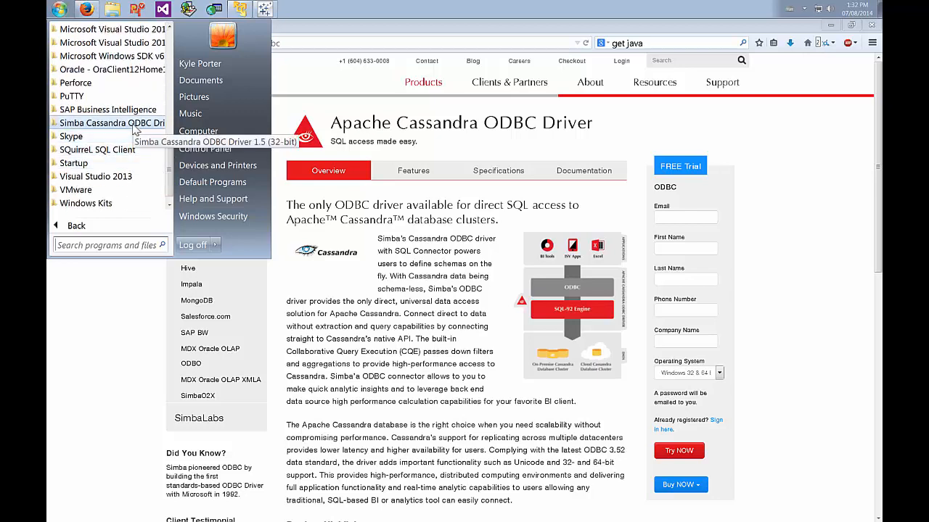
{"action": "left_click", "coordinate": [113, 123]}
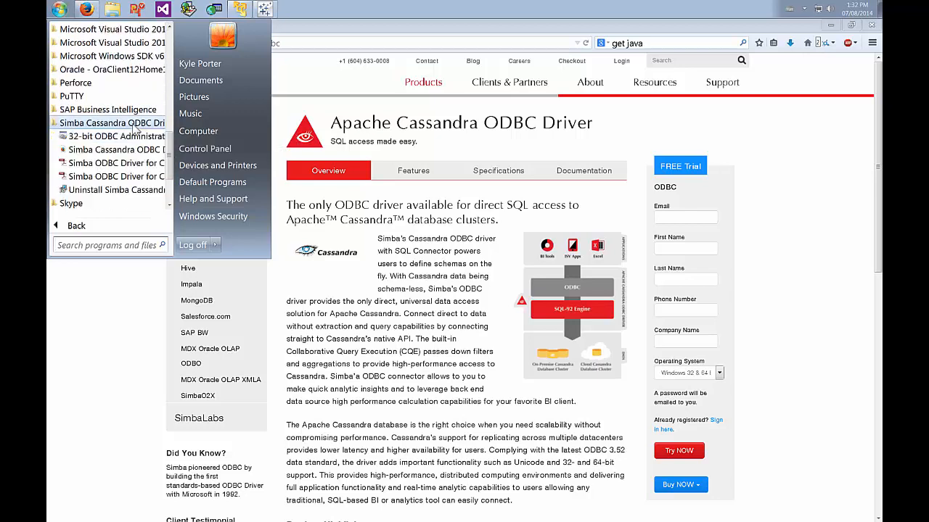
{"action": "mouse_move", "coordinate": [116, 136]}
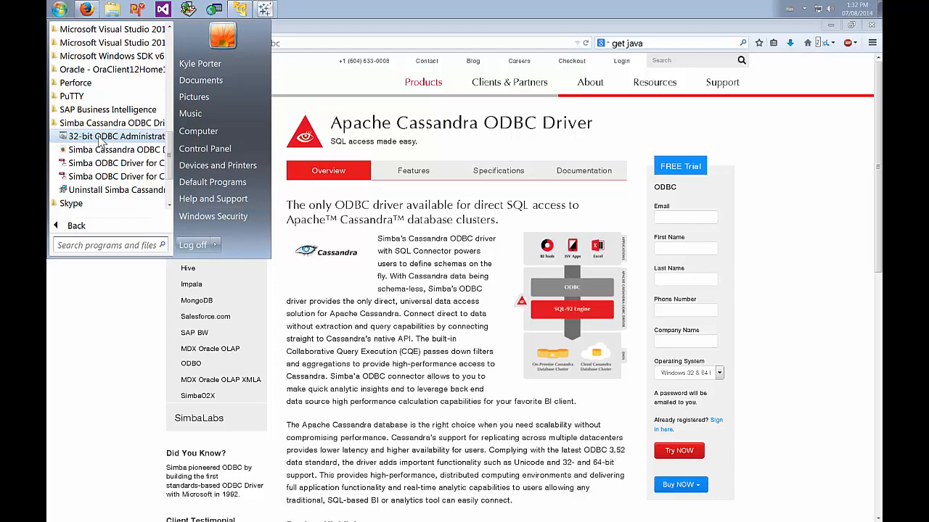
Launch the 32-bit ODBC Data Source Administrator and view the System DSN list.
{"action": "left_click", "coordinate": [116, 137]}
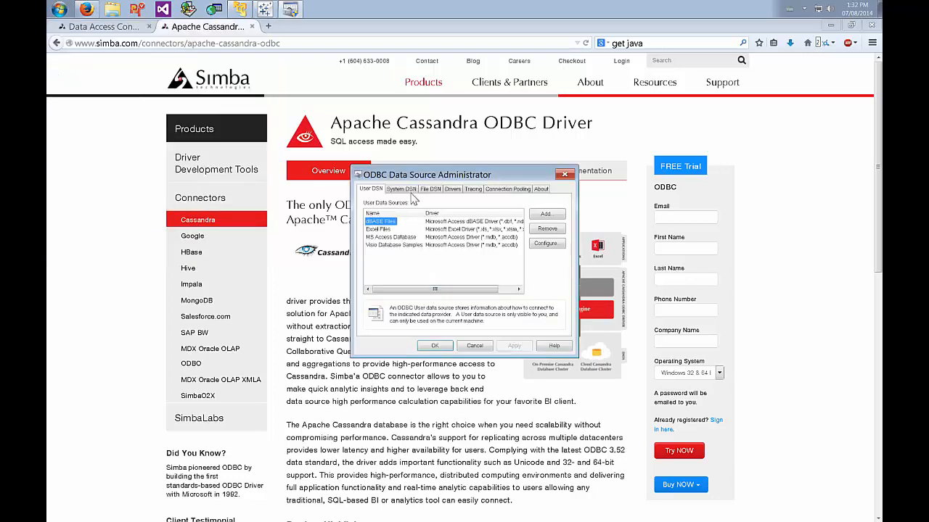
{"action": "left_click", "coordinate": [401, 189]}
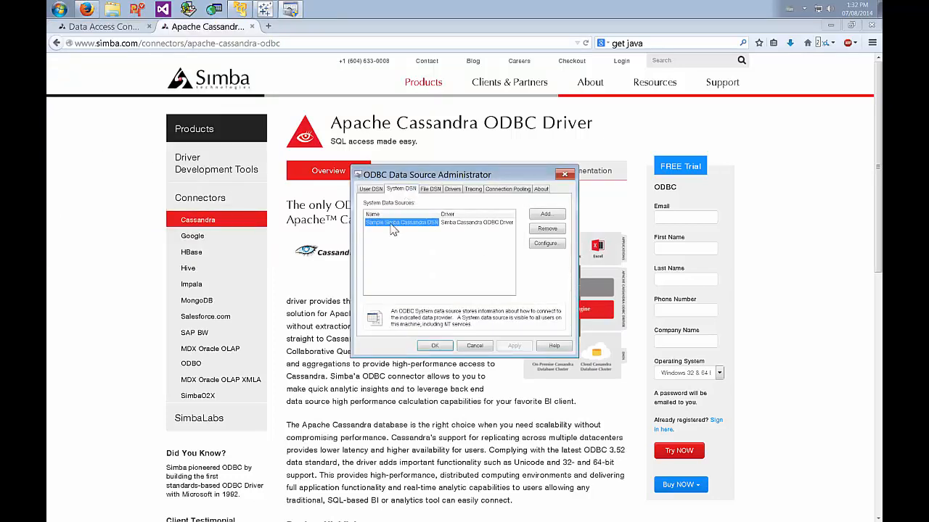
{"action": "mouse_move", "coordinate": [384, 228]}
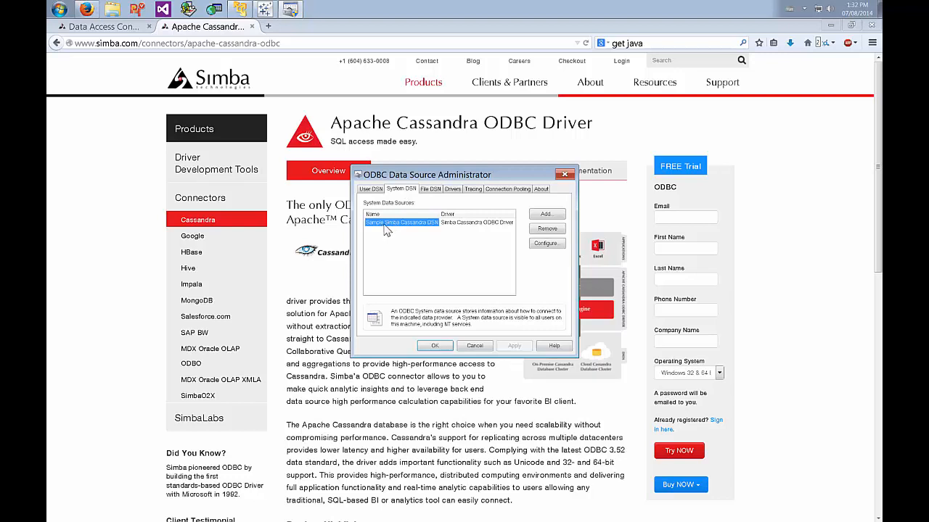
{"action": "mouse_move", "coordinate": [417, 230]}
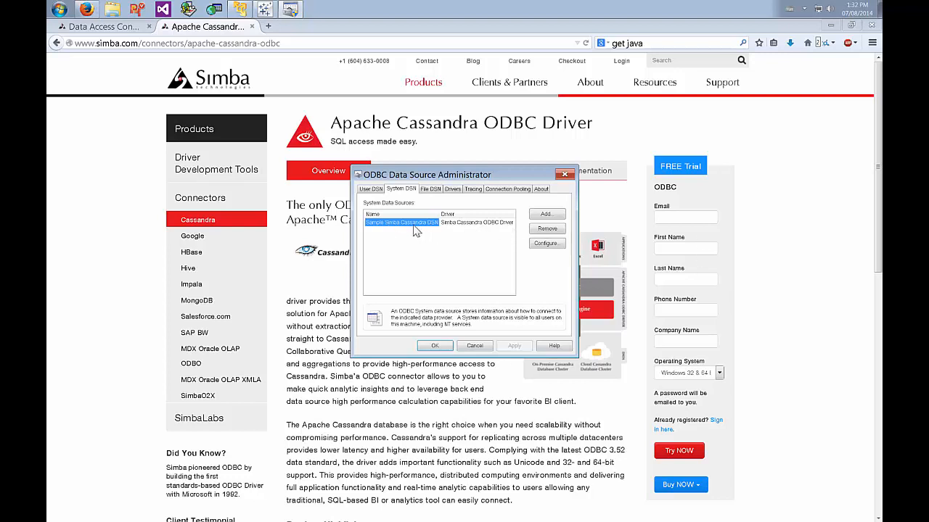
Configure the Sample Simba Cassandra DSN for 192.168.202.89:9160 and test it successfully.
{"action": "left_click", "coordinate": [546, 243]}
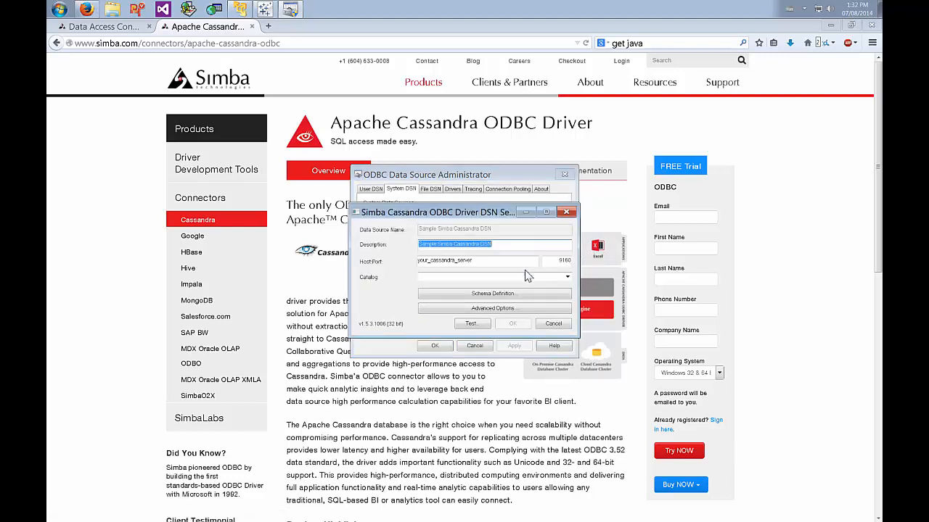
{"action": "mouse_move", "coordinate": [510, 269]}
{"action": "type", "text": "192.168.202.89"}
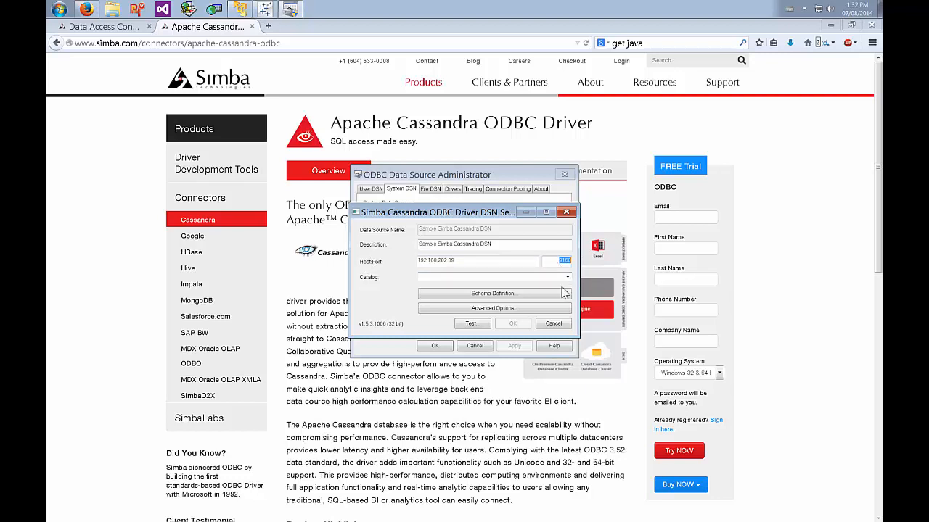
{"action": "left_click", "coordinate": [470, 324]}
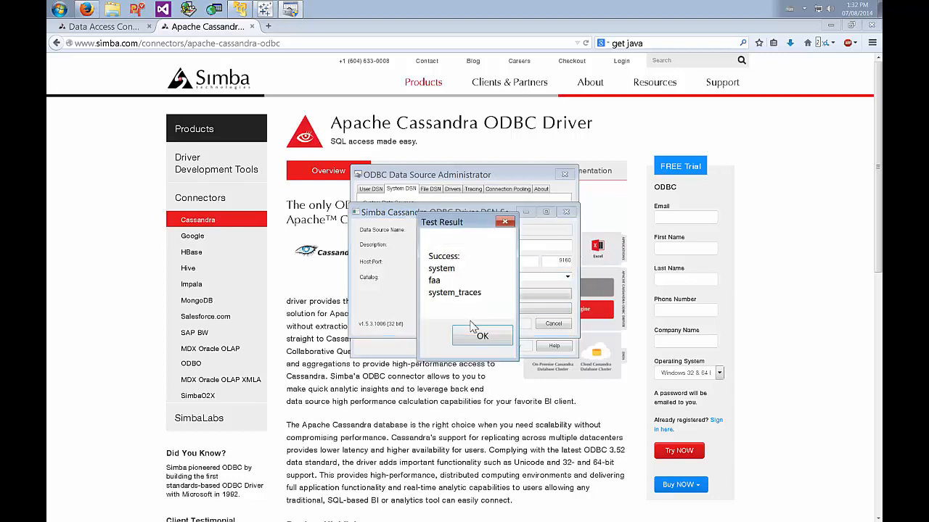
{"action": "mouse_move", "coordinate": [439, 283]}
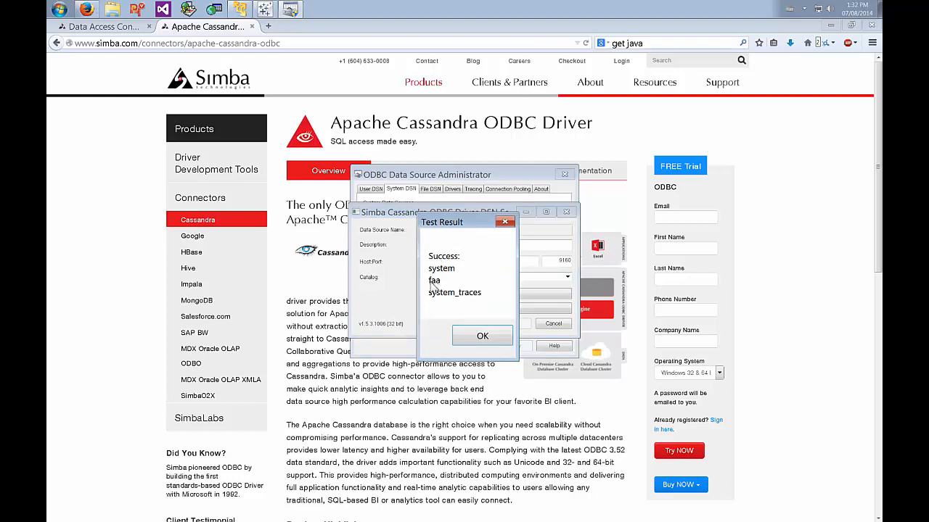
{"action": "left_click", "coordinate": [482, 335]}
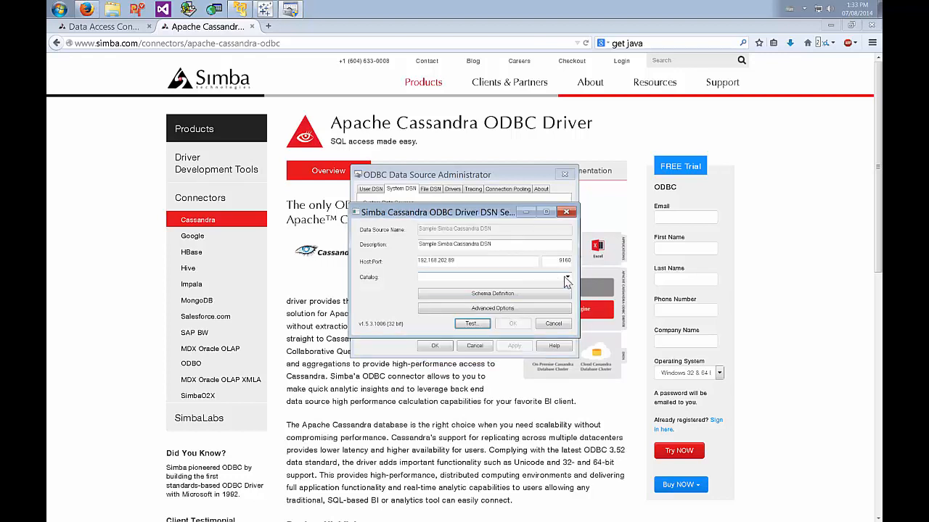
Choose faa as the DSN's catalog.
{"action": "left_click", "coordinate": [567, 277]}
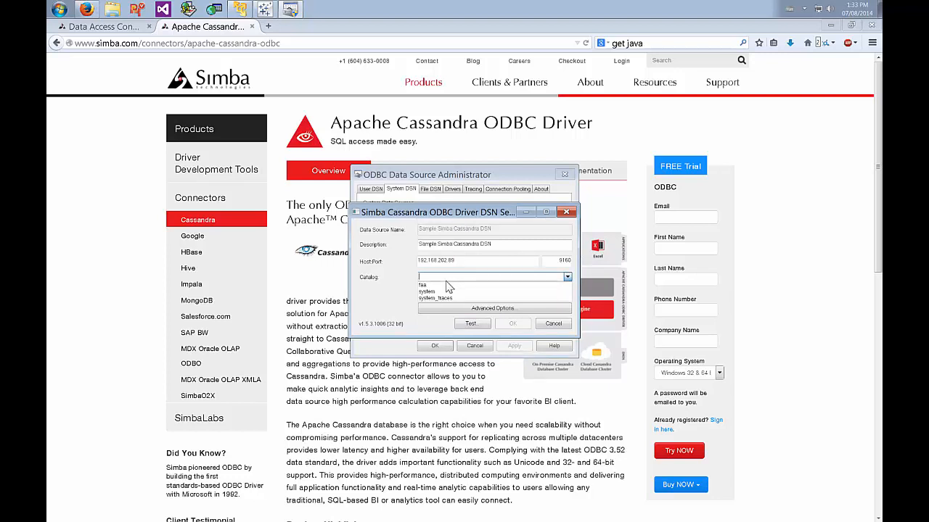
{"action": "left_click", "coordinate": [446, 284]}
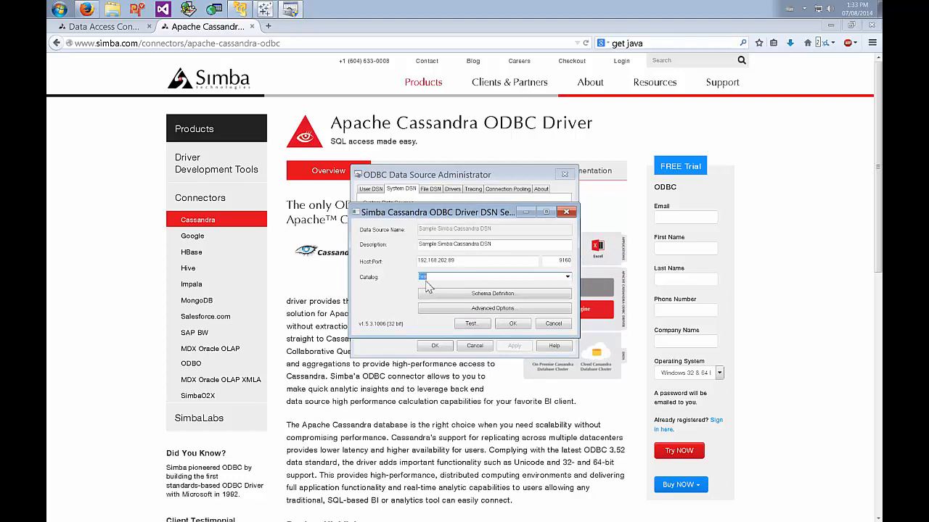
{"action": "mouse_move", "coordinate": [397, 287]}
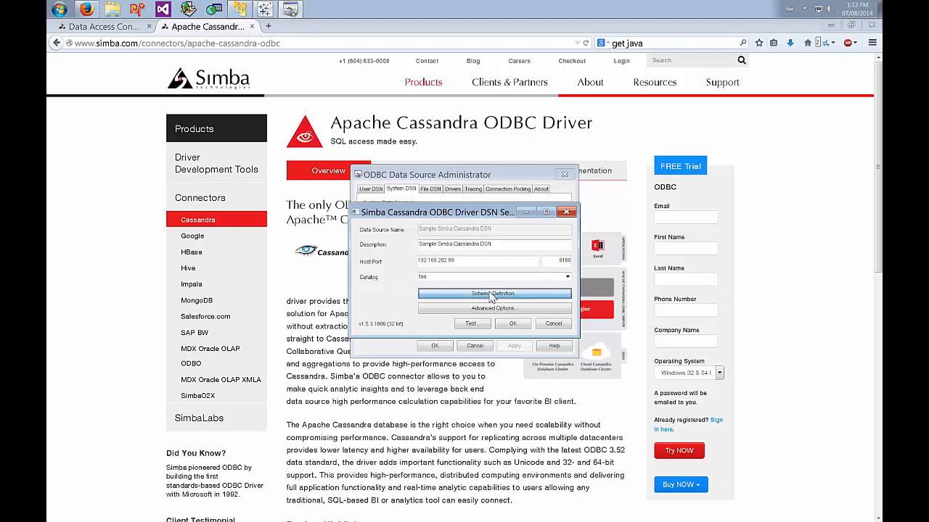
Write the airline table's column metadata, keeping AIRLINE_ID as SQL_VARCHAR after trying SQL_FLOAT.
{"action": "left_click", "coordinate": [495, 293]}
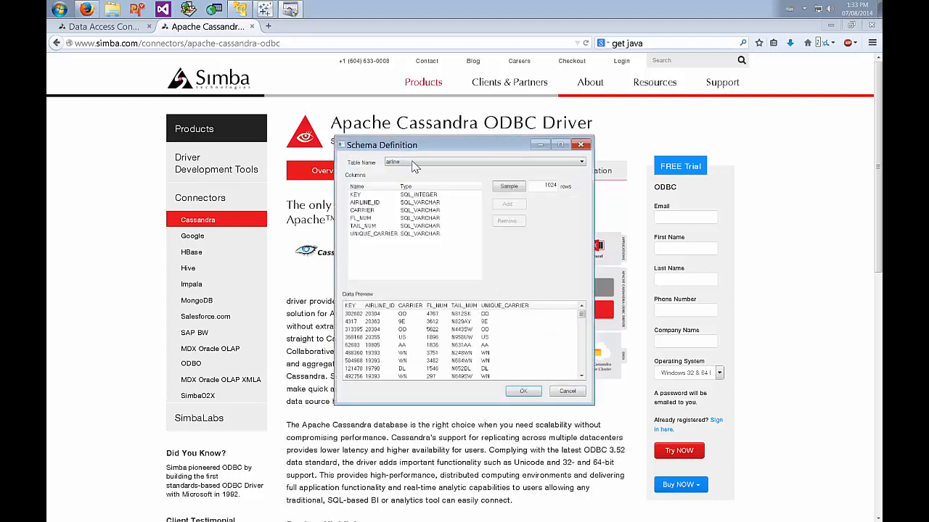
{"action": "left_click", "coordinate": [580, 162]}
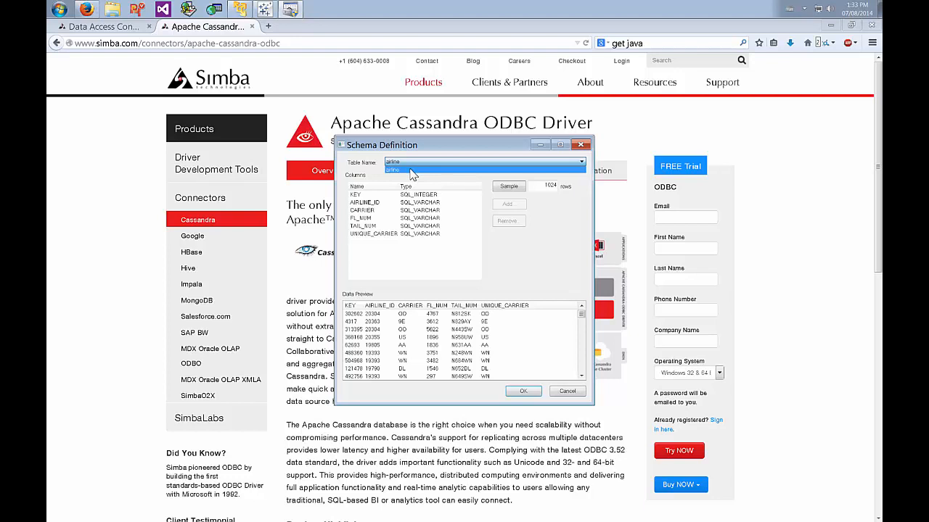
{"action": "left_click", "coordinate": [392, 162]}
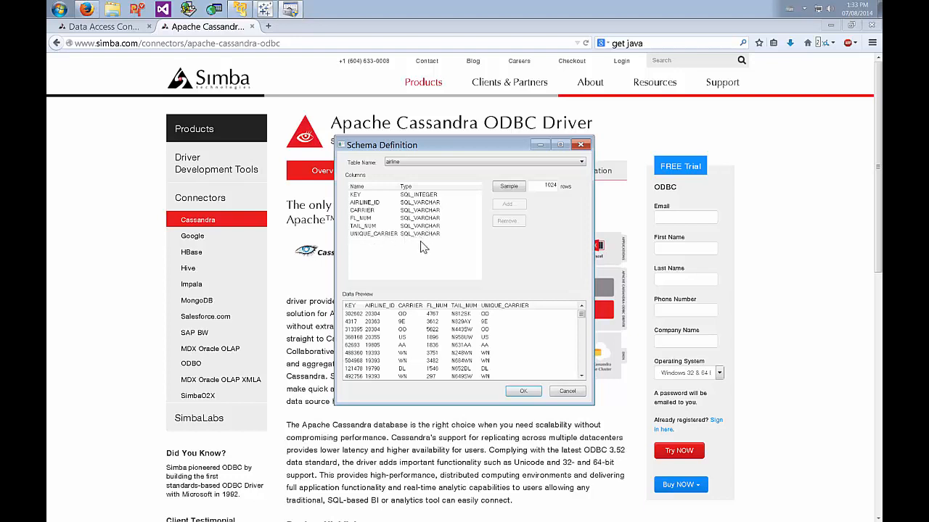
{"action": "triple_click", "coordinate": [550, 186]}
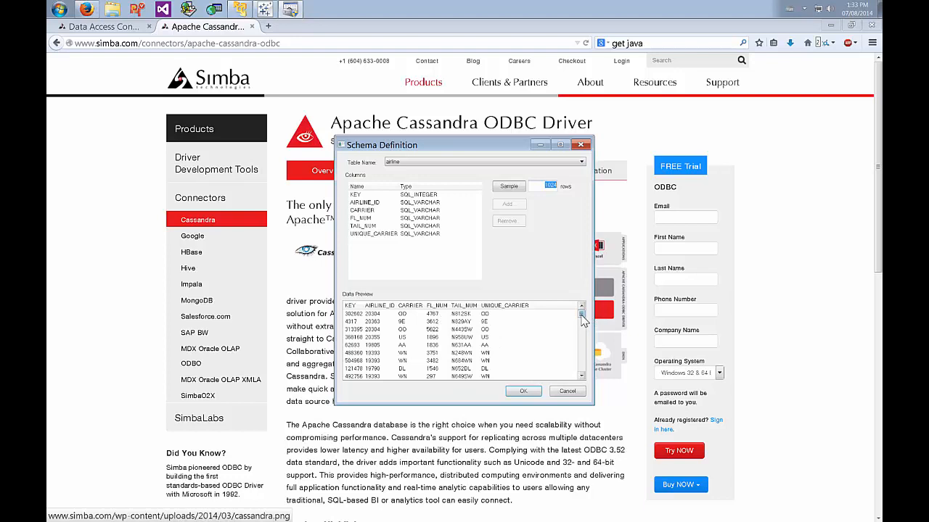
{"action": "mouse_move", "coordinate": [415, 322]}
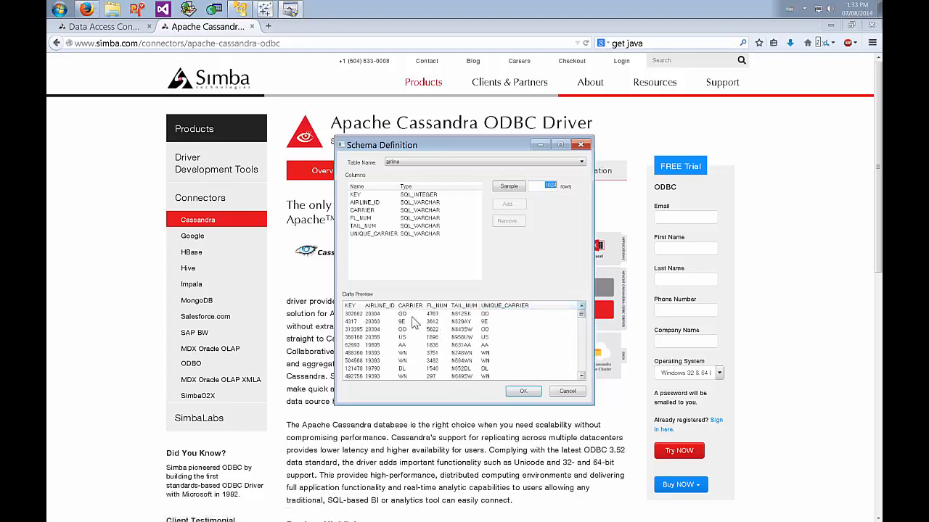
{"action": "mouse_move", "coordinate": [456, 208]}
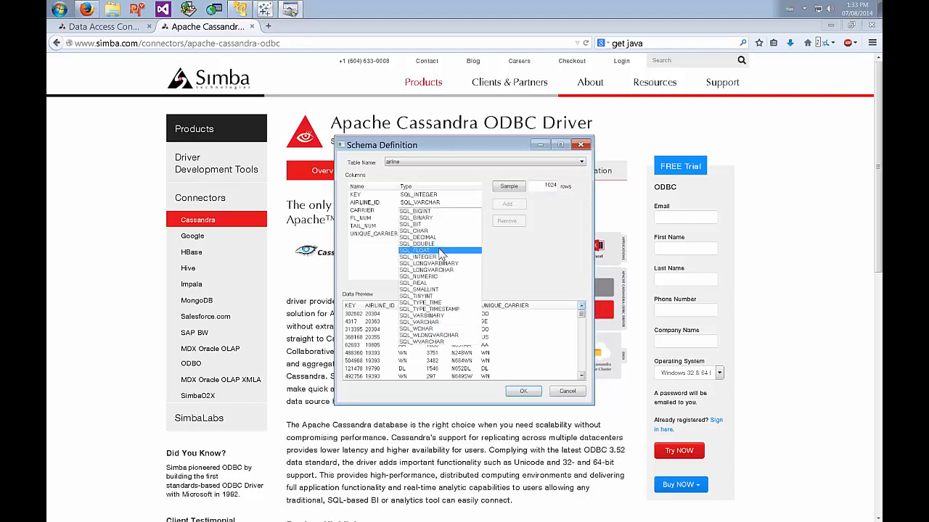
{"action": "left_click", "coordinate": [413, 251]}
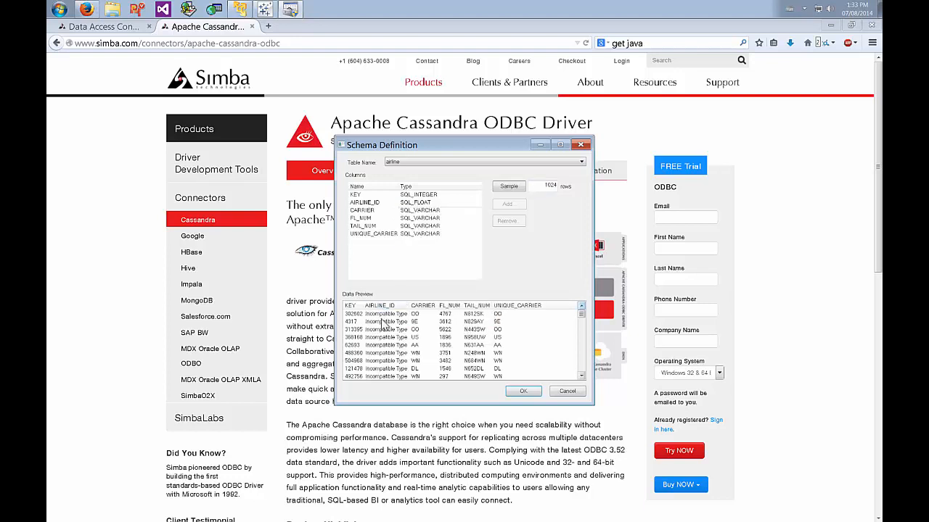
{"action": "left_click", "coordinate": [477, 202]}
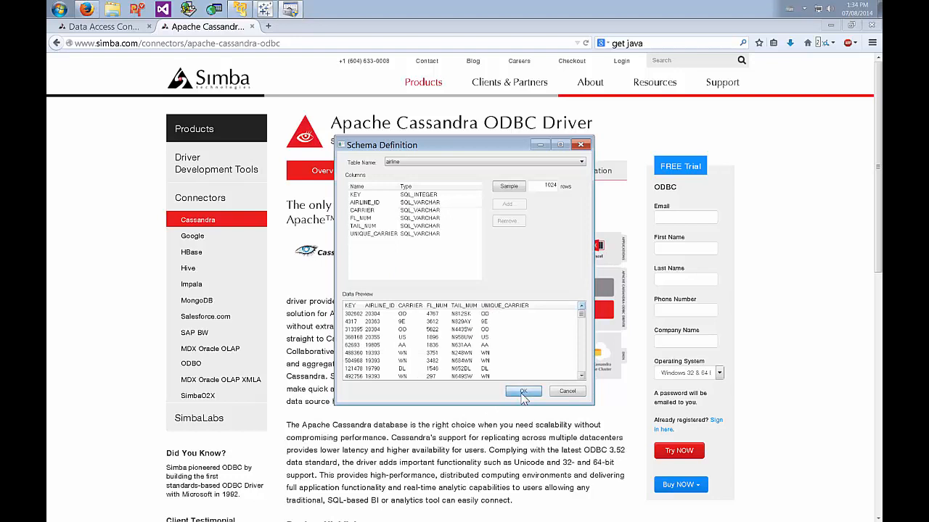
{"action": "left_click", "coordinate": [523, 392]}
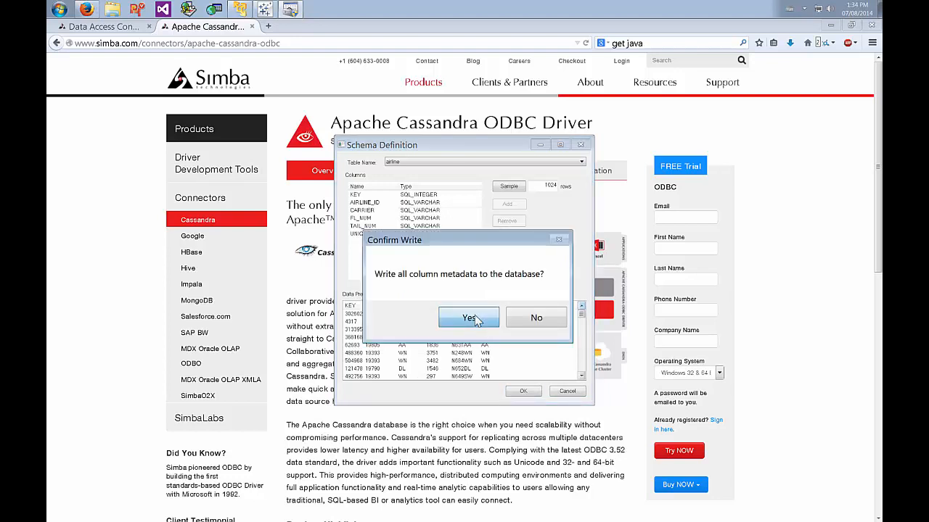
{"action": "left_click", "coordinate": [468, 318]}
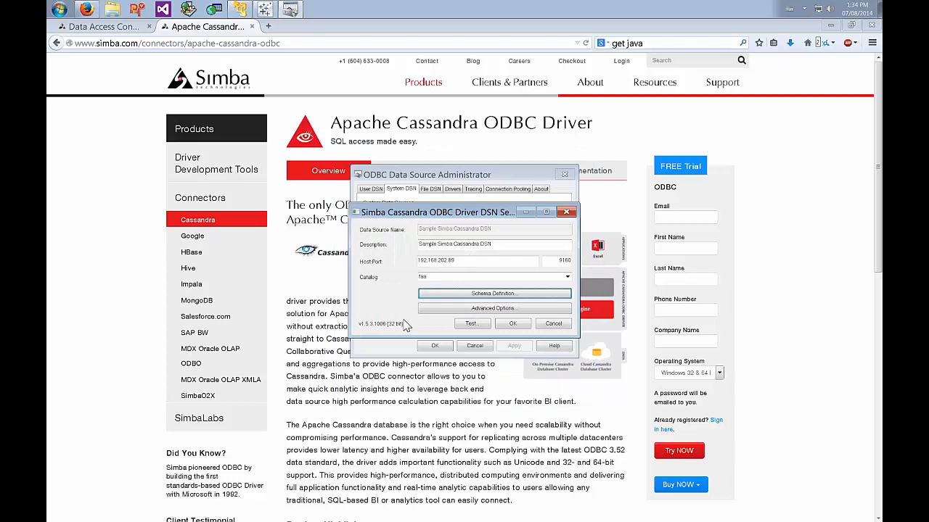
{"action": "mouse_move", "coordinate": [390, 255]}
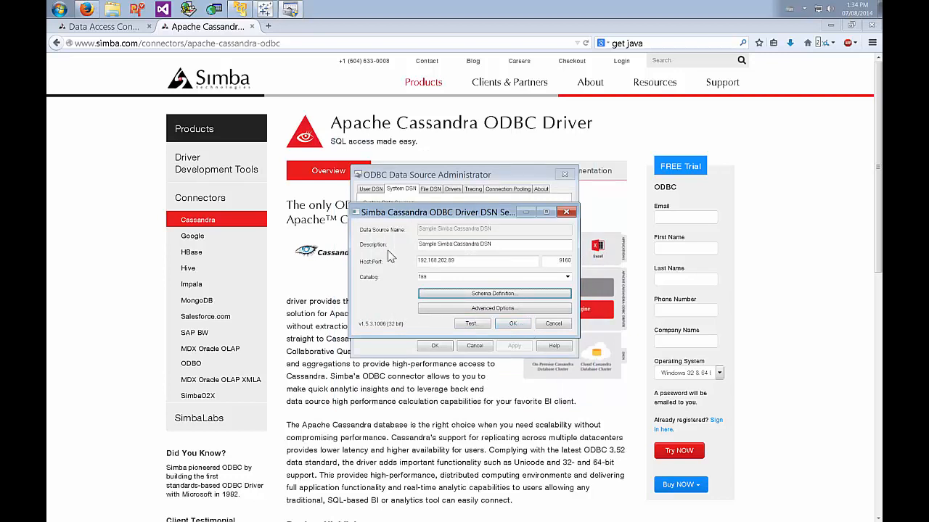
Cancel Advanced Options unchanged, save the DSN, and close the ODBC administrator.
{"action": "left_click", "coordinate": [494, 308]}
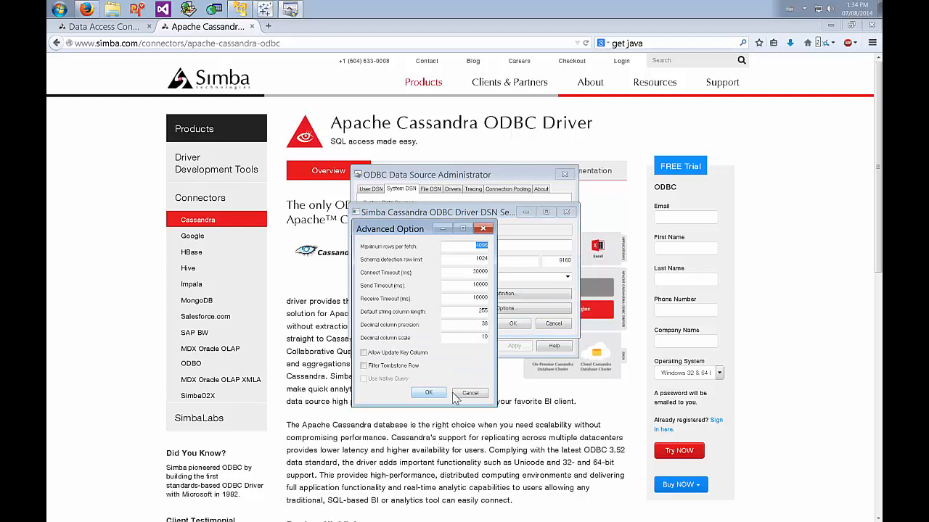
{"action": "left_click", "coordinate": [427, 393]}
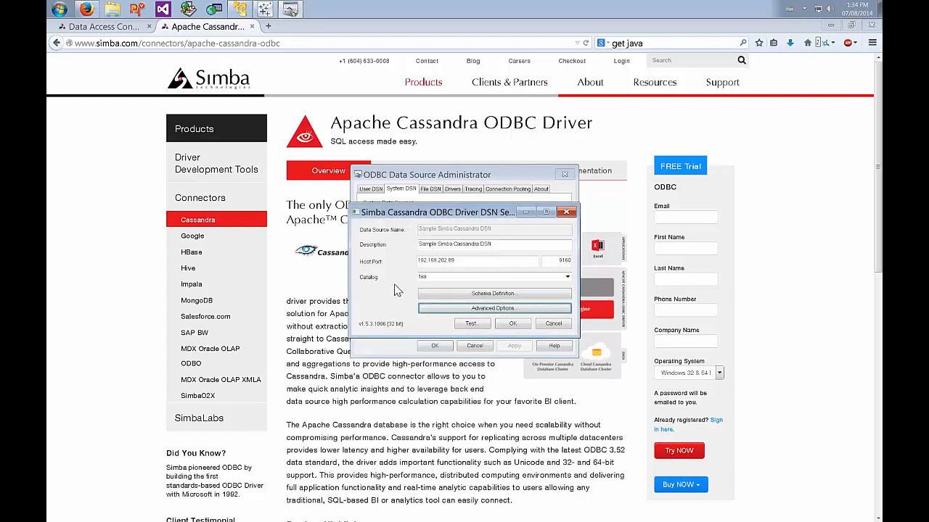
{"action": "mouse_move", "coordinate": [532, 296]}
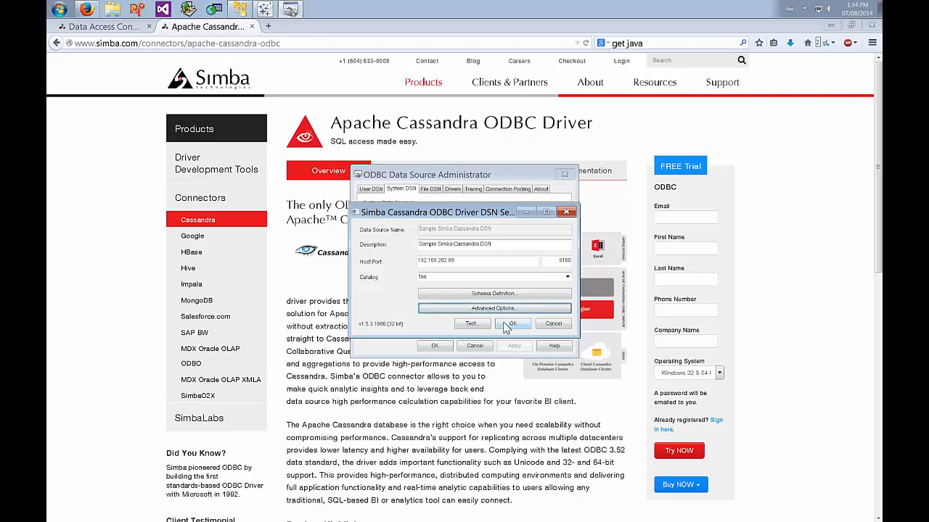
{"action": "left_click", "coordinate": [511, 324]}
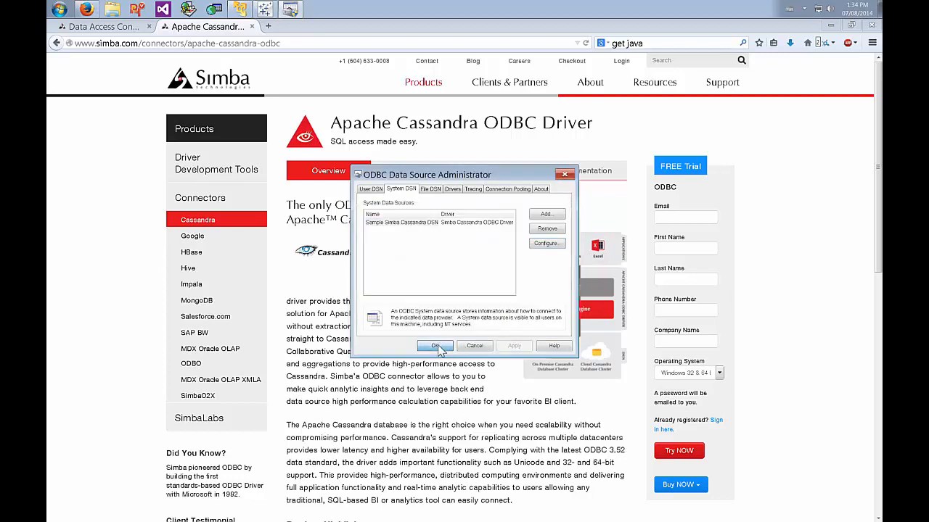
{"action": "left_click", "coordinate": [435, 345]}
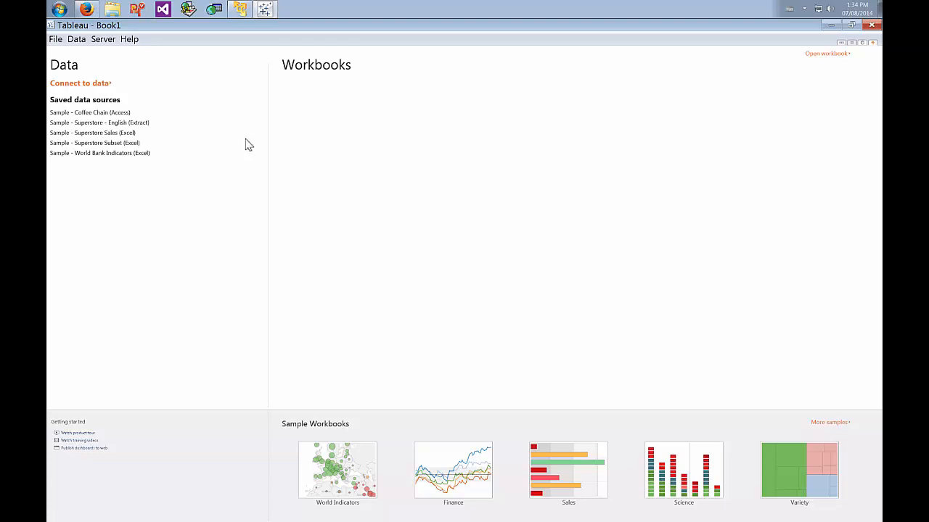
{"action": "mouse_move", "coordinate": [211, 111]}
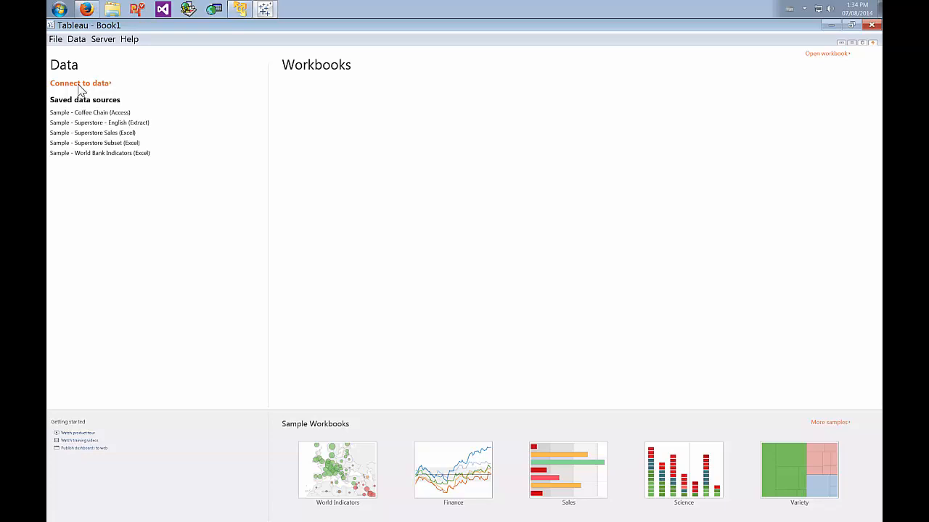
Choose Connect to data on the Tableau start page.
{"action": "left_click", "coordinate": [78, 83]}
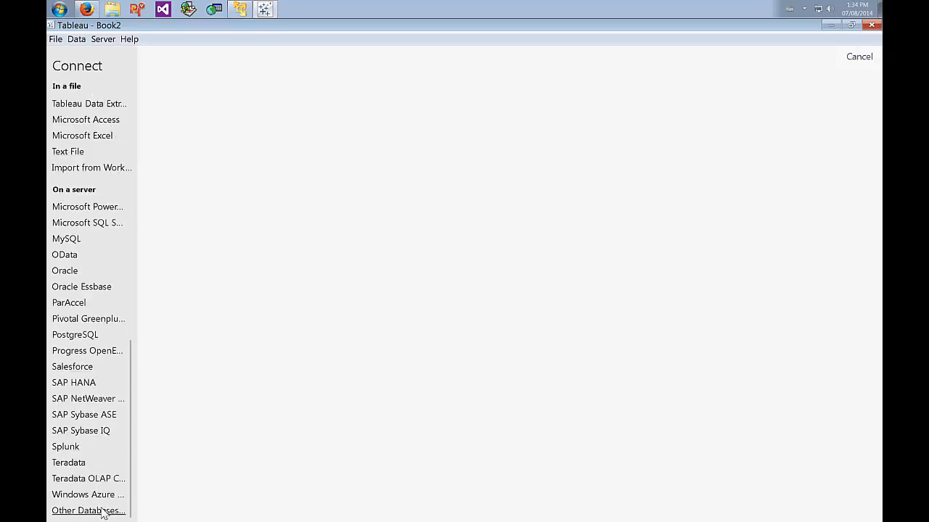
Connect through Other Databases (ODBC) using the Sample Simba Cassandra DSN, confirming the driver dialogs.
{"action": "left_click", "coordinate": [88, 511]}
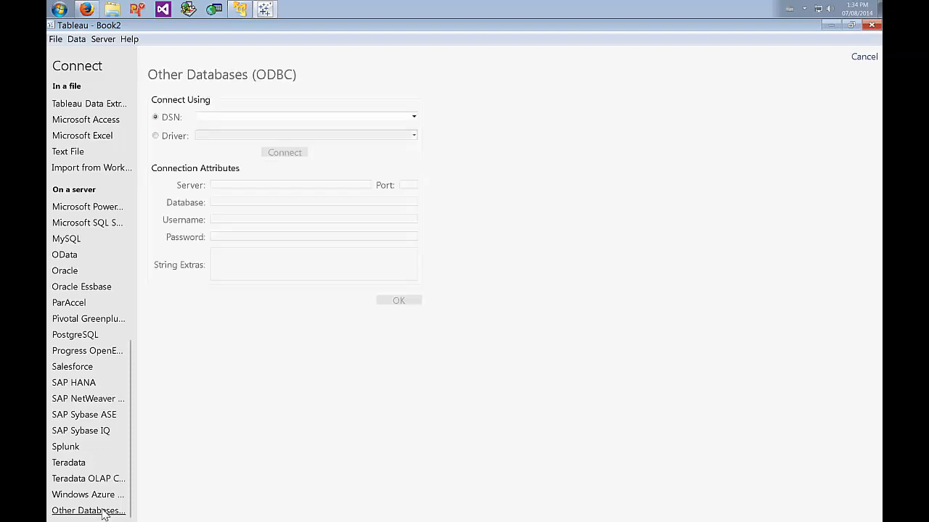
{"action": "mouse_move", "coordinate": [411, 132]}
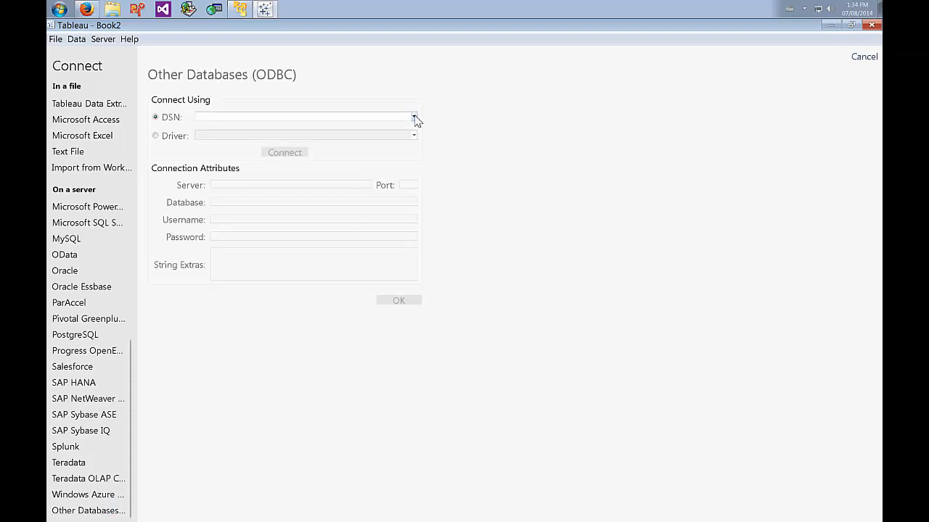
{"action": "left_click", "coordinate": [414, 117]}
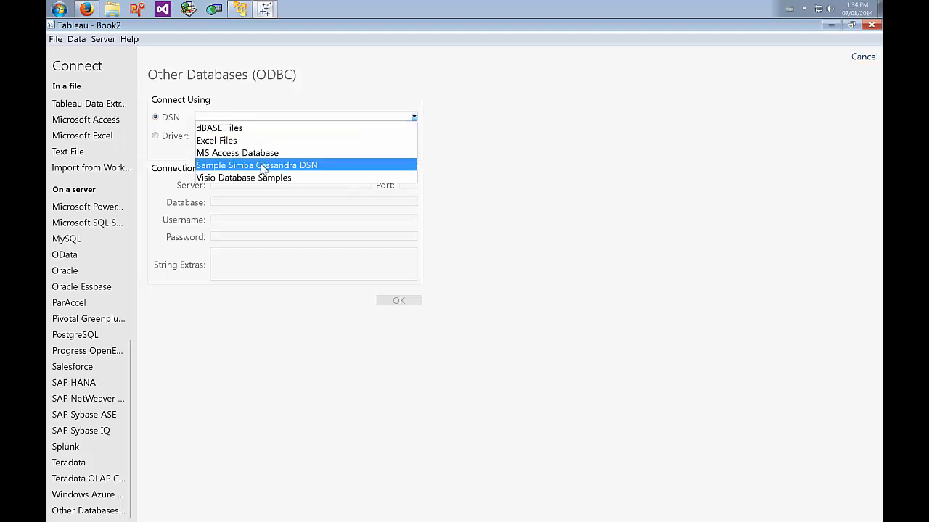
{"action": "left_click", "coordinate": [256, 165]}
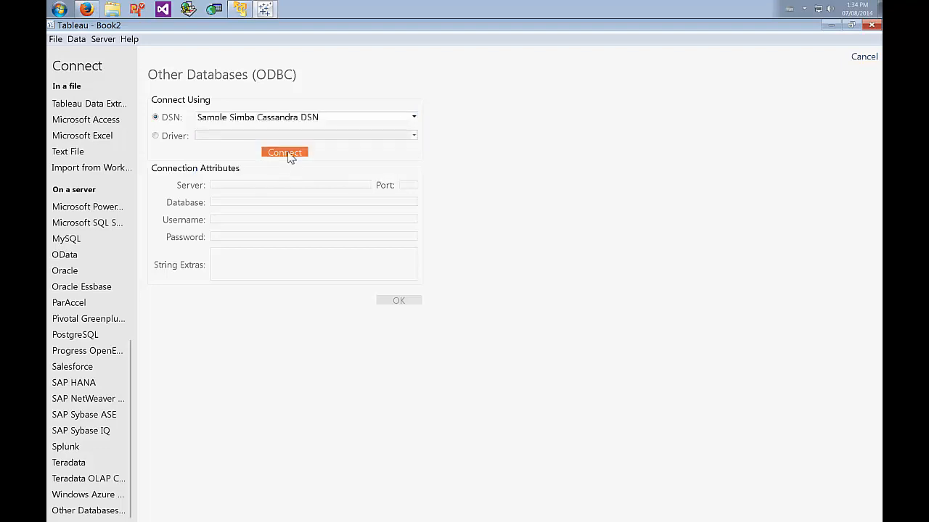
{"action": "left_click", "coordinate": [284, 152]}
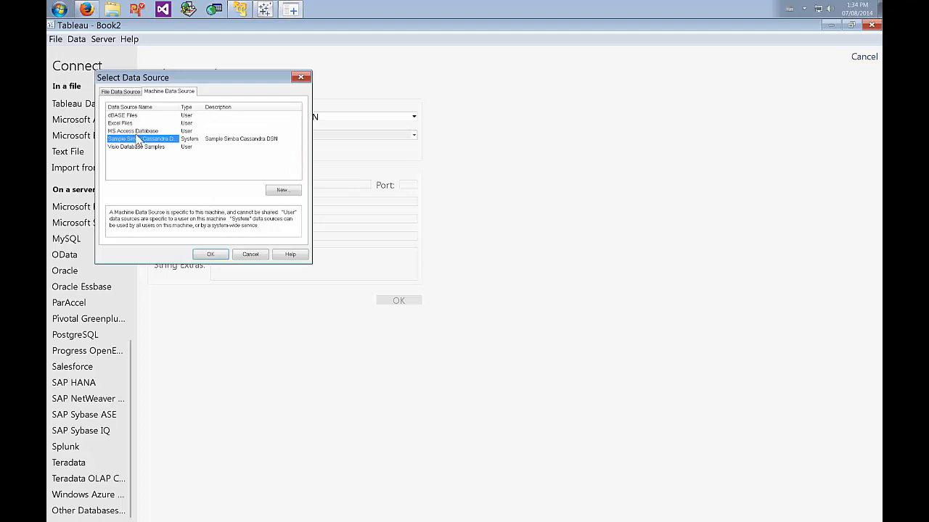
{"action": "left_click", "coordinate": [211, 254]}
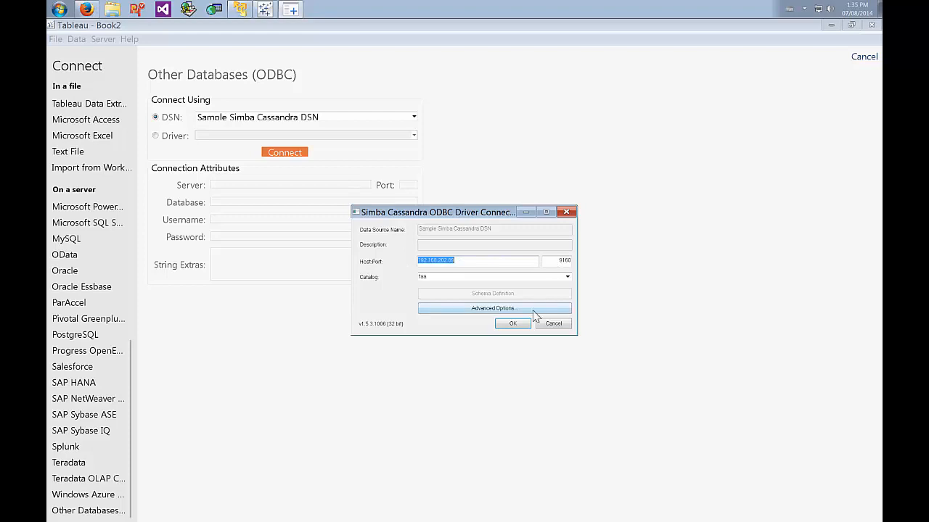
{"action": "left_click", "coordinate": [513, 324]}
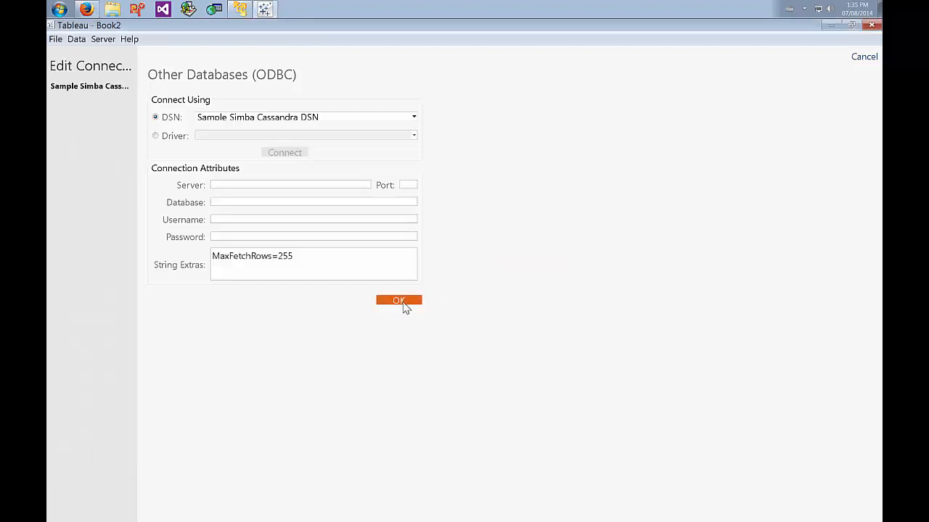
{"action": "left_click", "coordinate": [399, 300]}
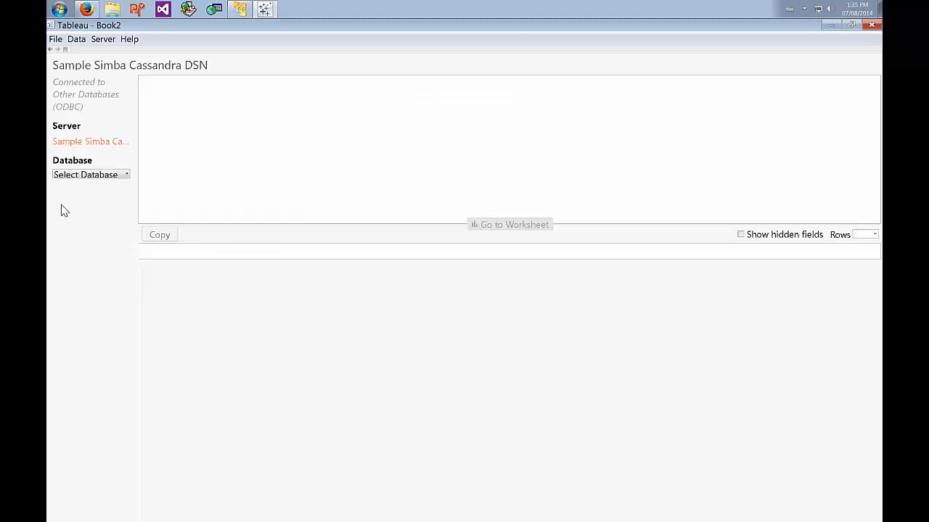
Select the faa database, add the airline table, and preview its rows with Update Now.
{"action": "left_click", "coordinate": [90, 174]}
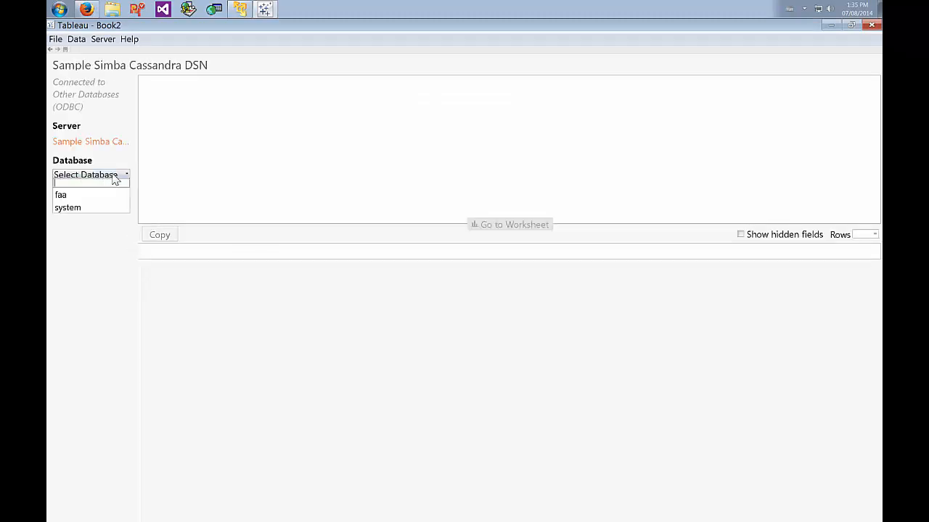
{"action": "mouse_move", "coordinate": [80, 195]}
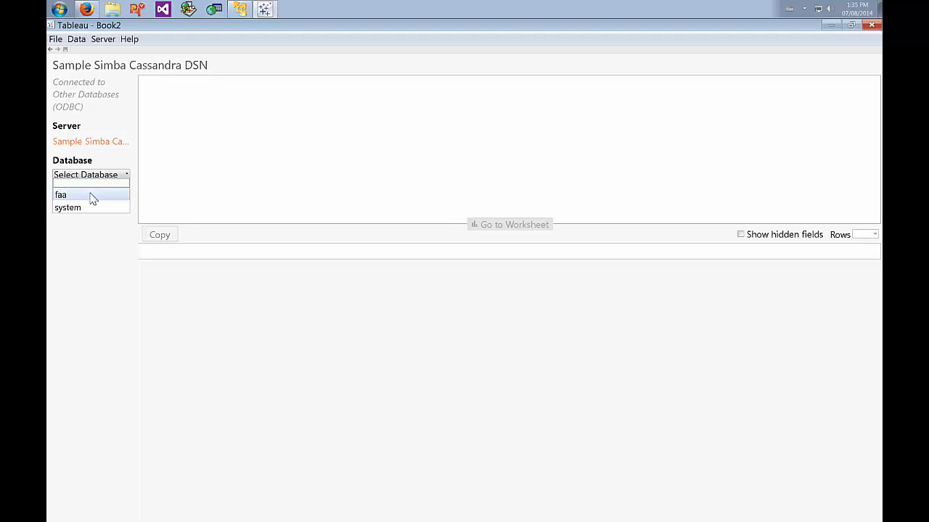
{"action": "left_click", "coordinate": [61, 195]}
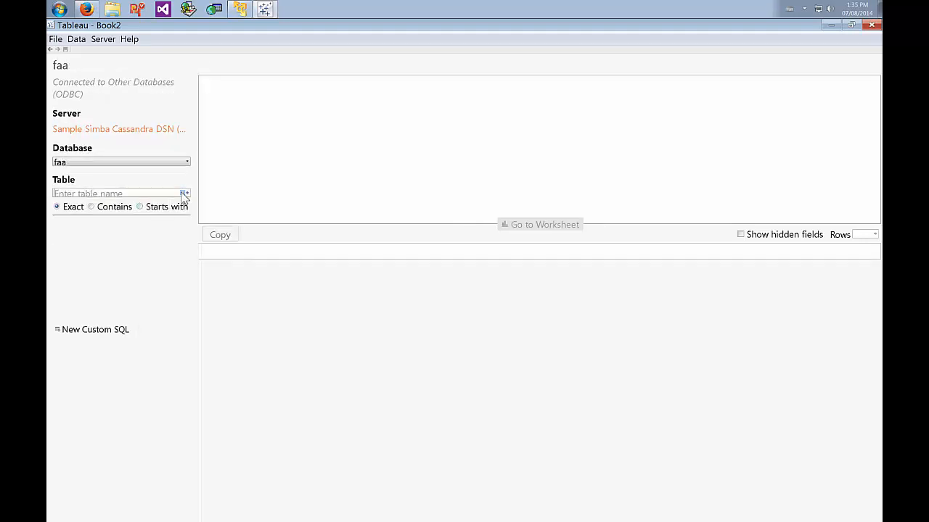
{"action": "left_click", "coordinate": [186, 193]}
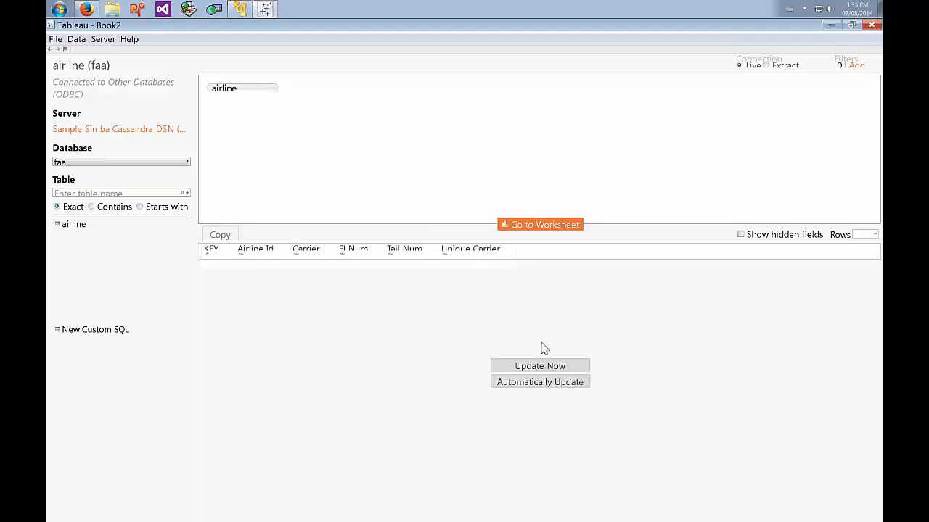
{"action": "left_click", "coordinate": [539, 366]}
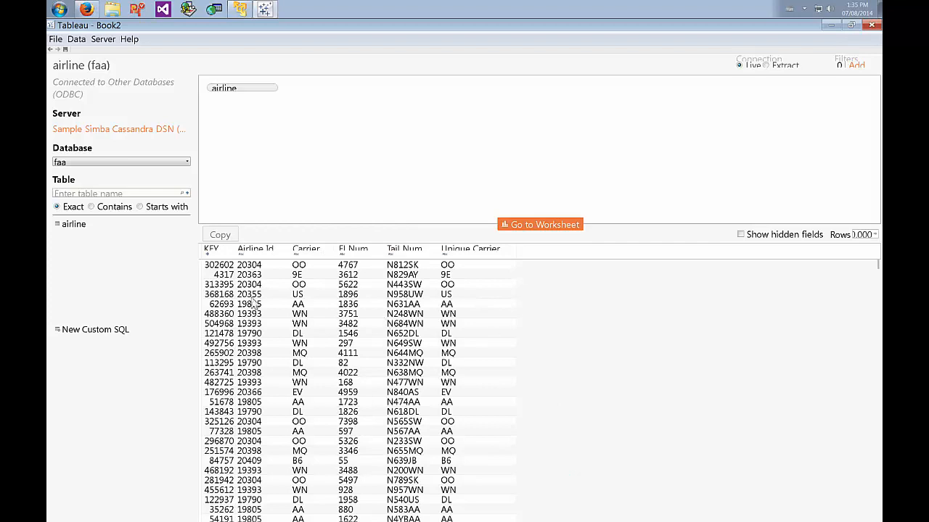
{"action": "mouse_move", "coordinate": [526, 243]}
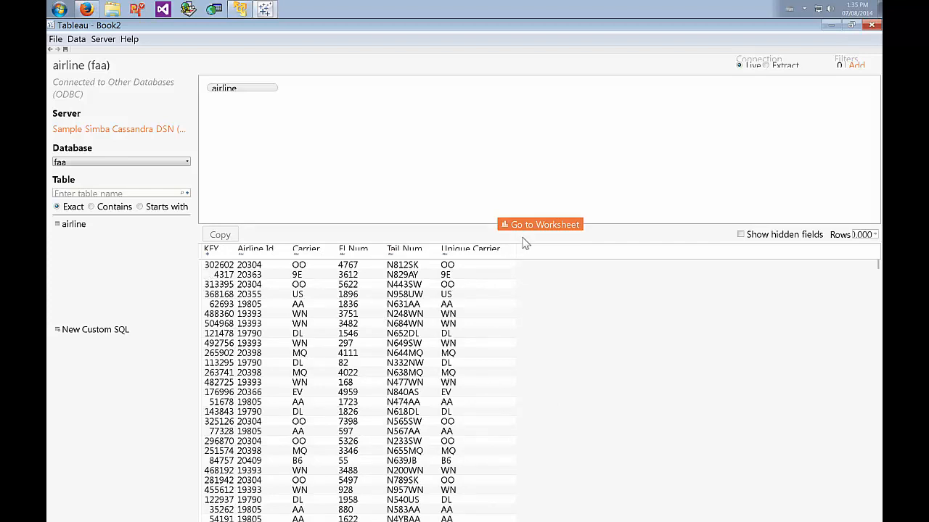
Open a worksheet for the faa airline data and select the Carrier dimension.
{"action": "left_click", "coordinate": [540, 224]}
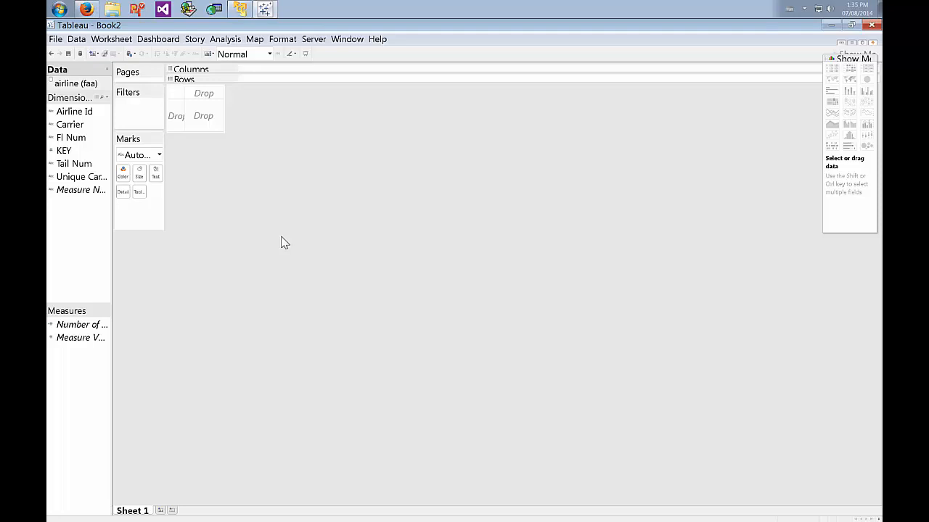
{"action": "mouse_move", "coordinate": [279, 240]}
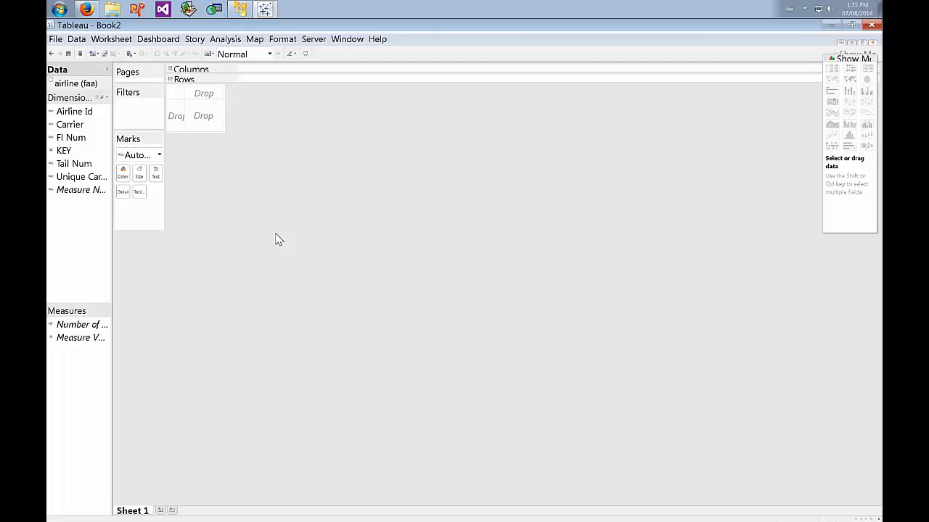
{"action": "mouse_move", "coordinate": [106, 324]}
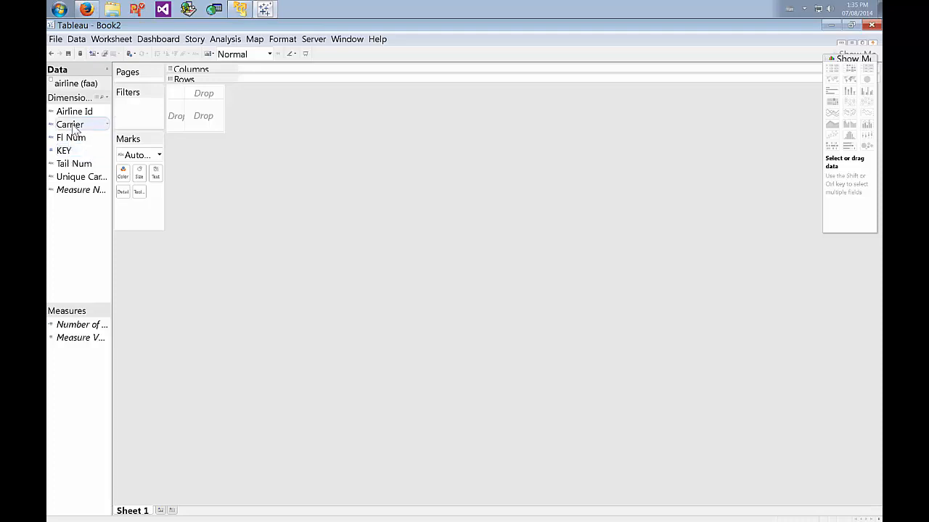
{"action": "left_click", "coordinate": [69, 124]}
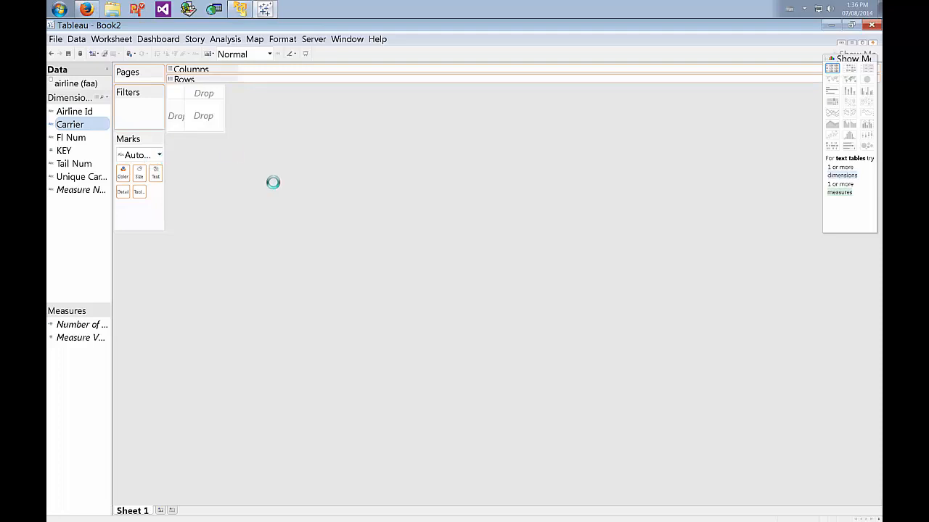
Place Carrier and Fl Num on the shelves to chart record counts per carrier by flight number.
{"action": "left_click_drag", "start_coordinate": [69, 124], "coordinate": [255, 69]}
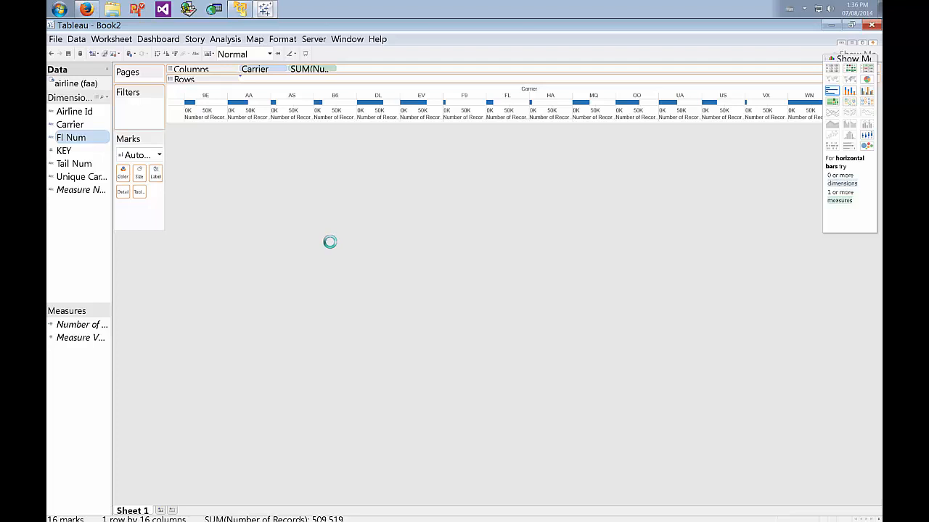
{"action": "left_click_drag", "start_coordinate": [70, 137], "coordinate": [256, 79]}
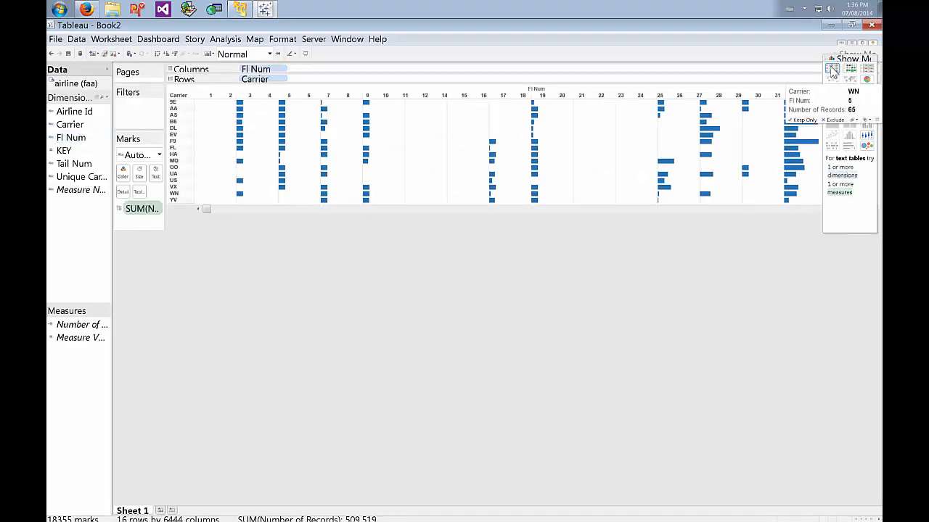
Switch the Carrier and Fl Num view to a treemap via Show Me.
{"action": "left_click", "coordinate": [833, 69]}
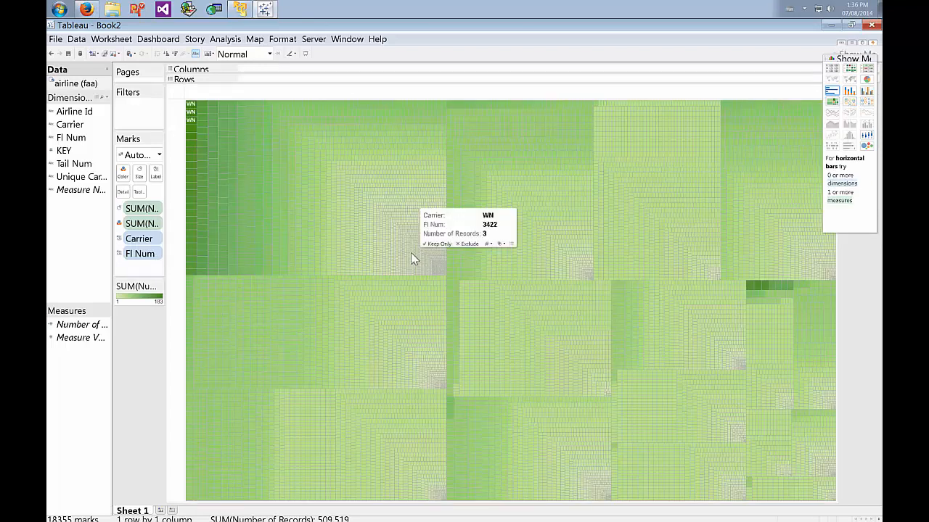
{"action": "mouse_move", "coordinate": [465, 262]}
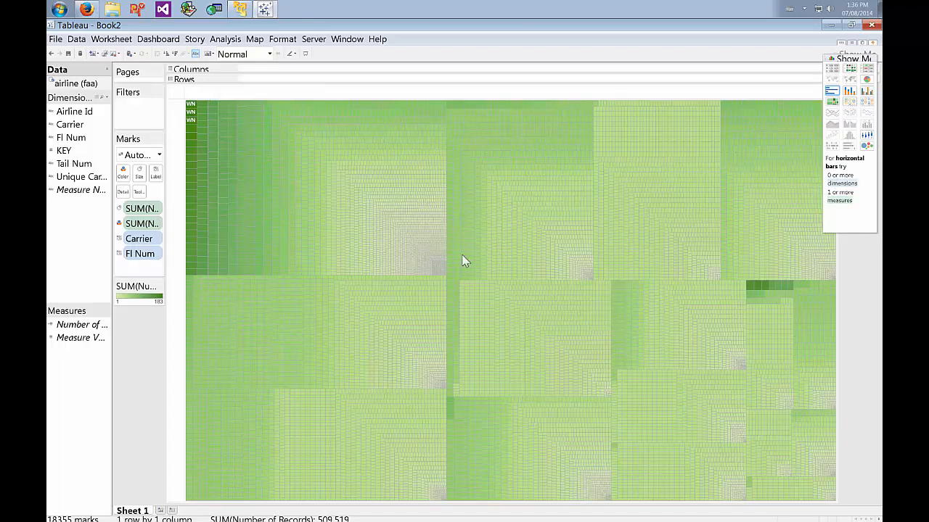